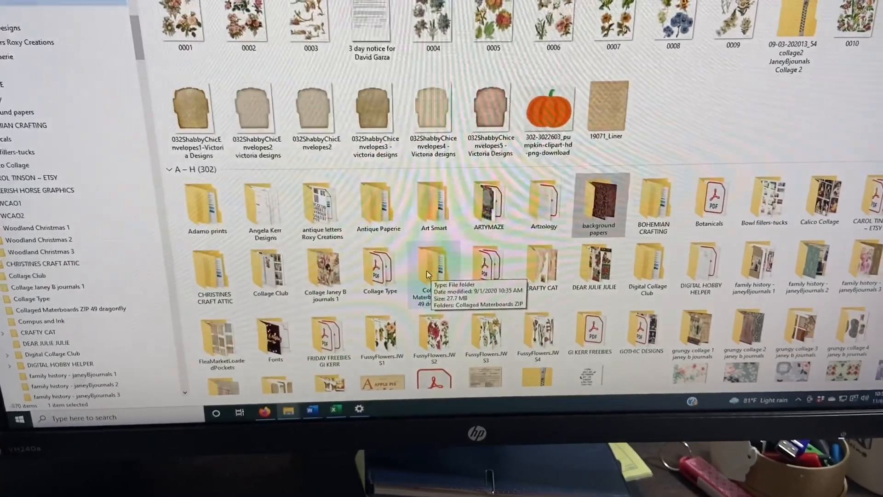
scroll("down", 3)
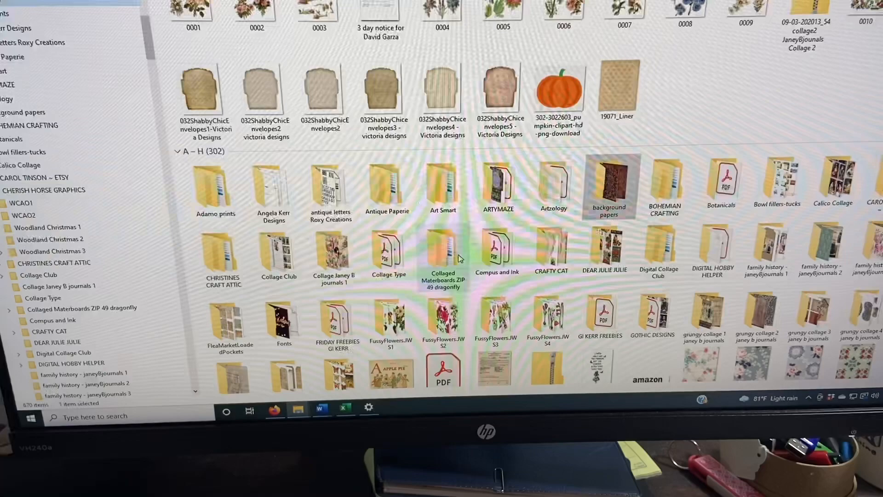
scroll("down", 3)
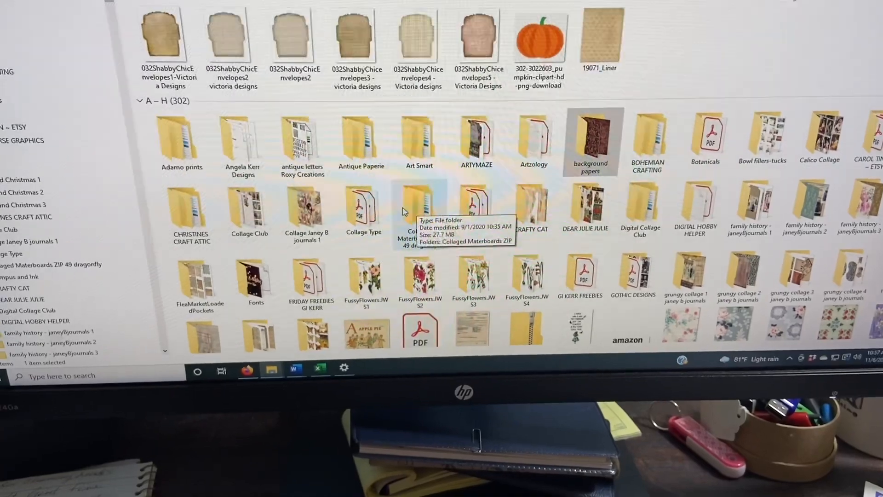
scroll("down", 3)
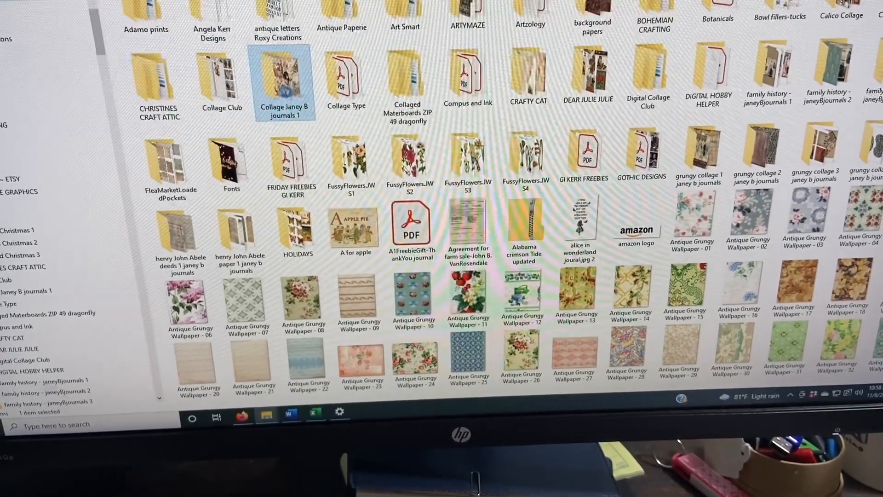
double_click(284, 79)
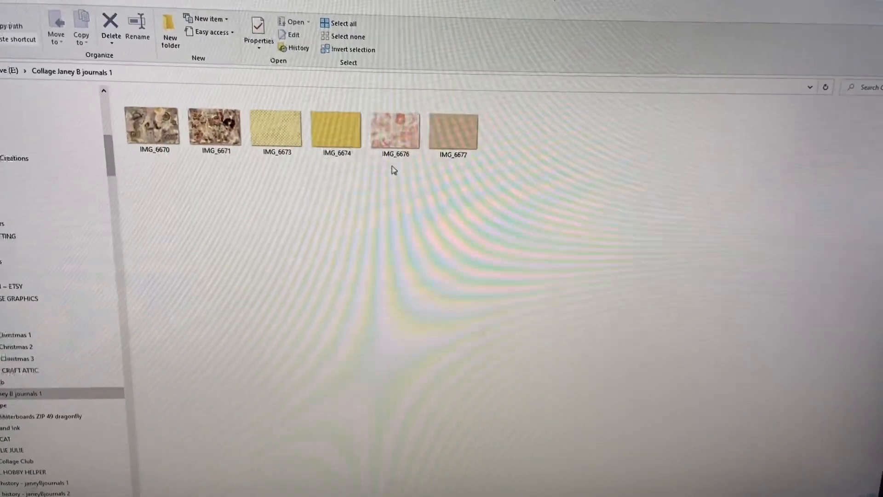
- Select IMG_6670 and bring up the context menu on the images
left_click(219, 127)
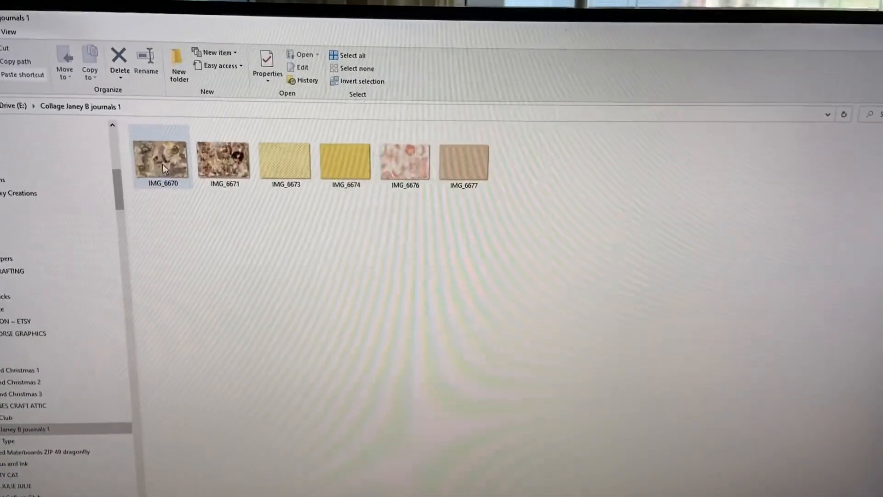
mouse_move(164, 160)
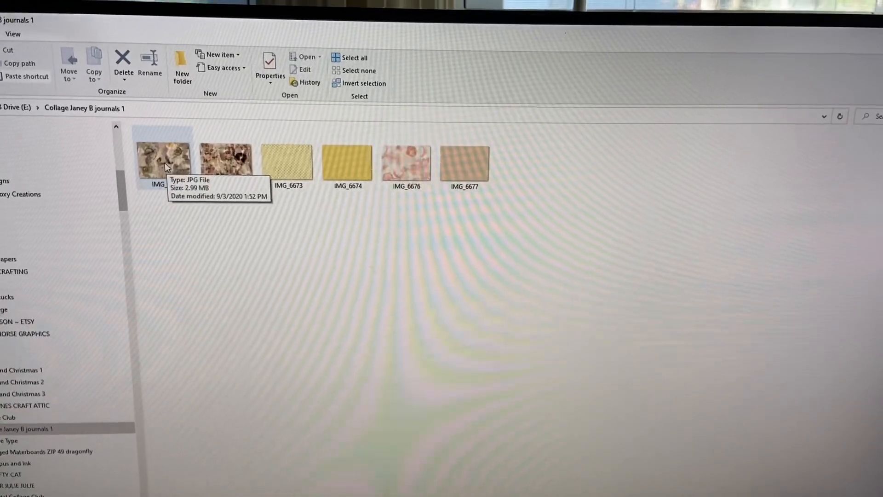
right_click(163, 159)
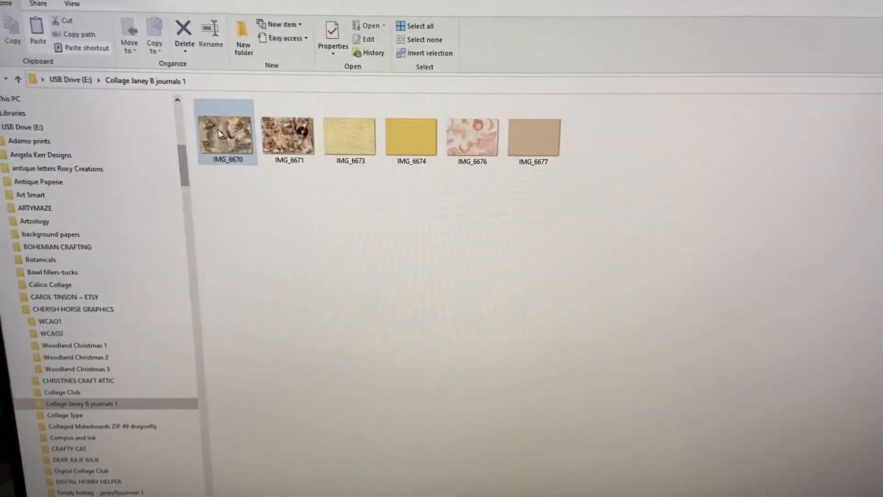
right_click(225, 136)
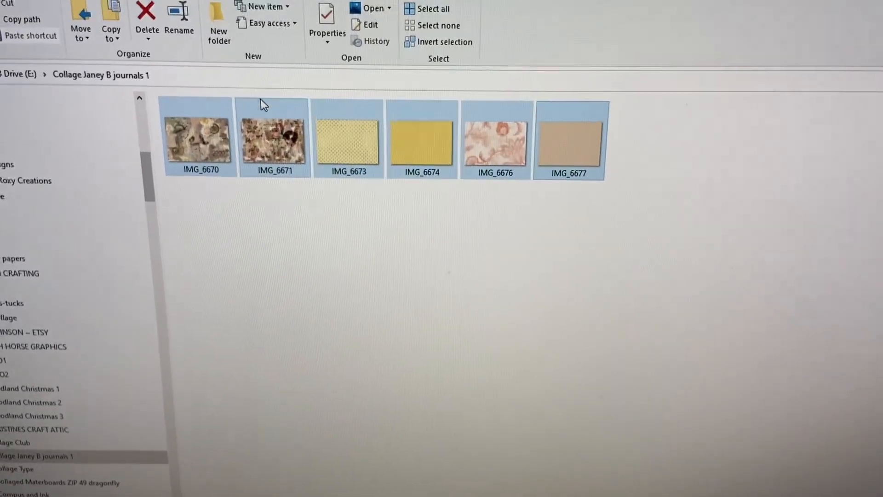
mouse_move(281, 146)
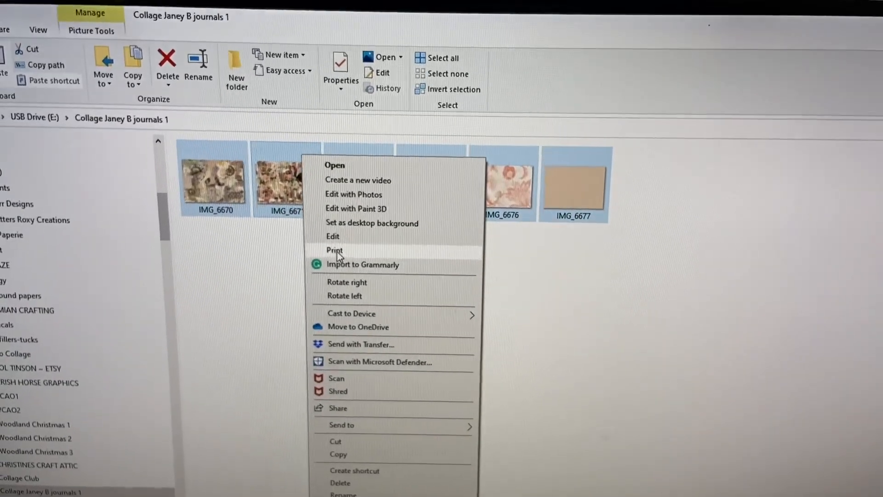
- Send the images to Print Pictures, preview pages 2 and 3 of the 8 x 10 layout, and turn off Fit picture to frame
left_click(334, 250)
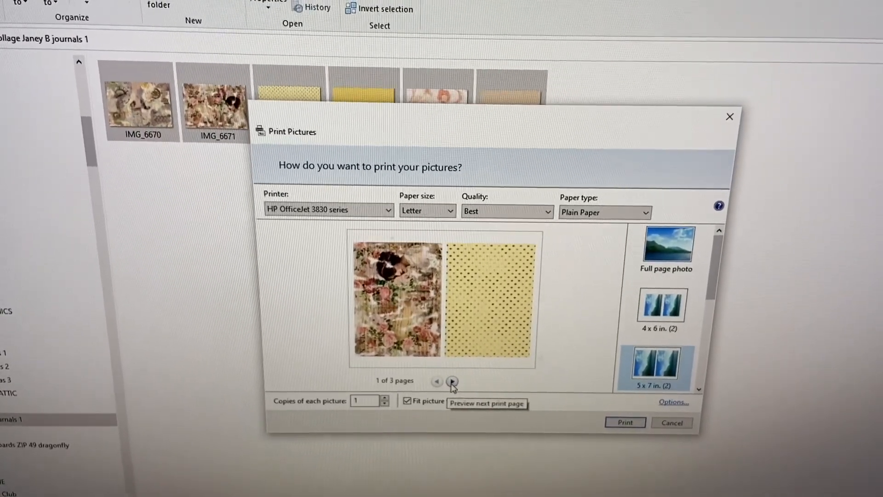
left_click(453, 381)
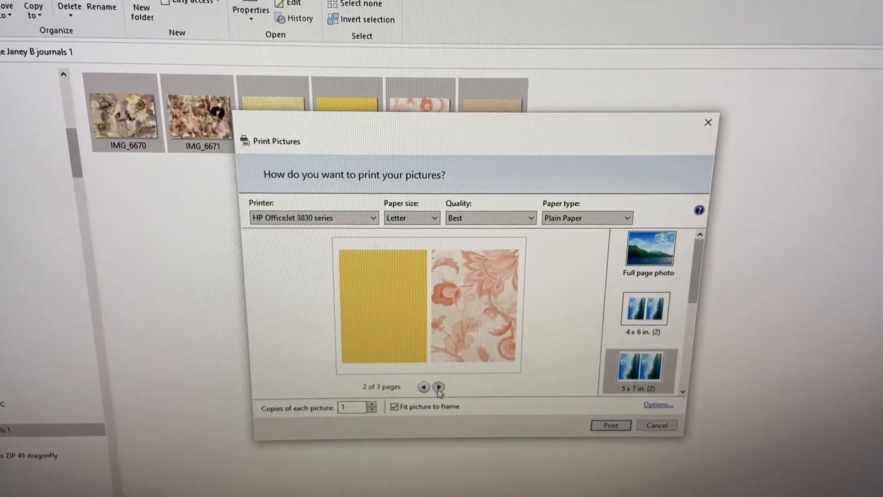
left_click(439, 388)
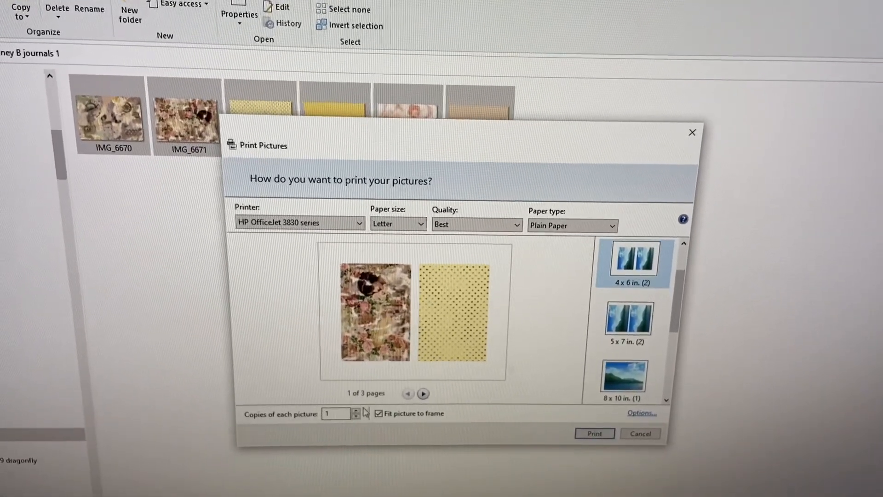
mouse_move(380, 413)
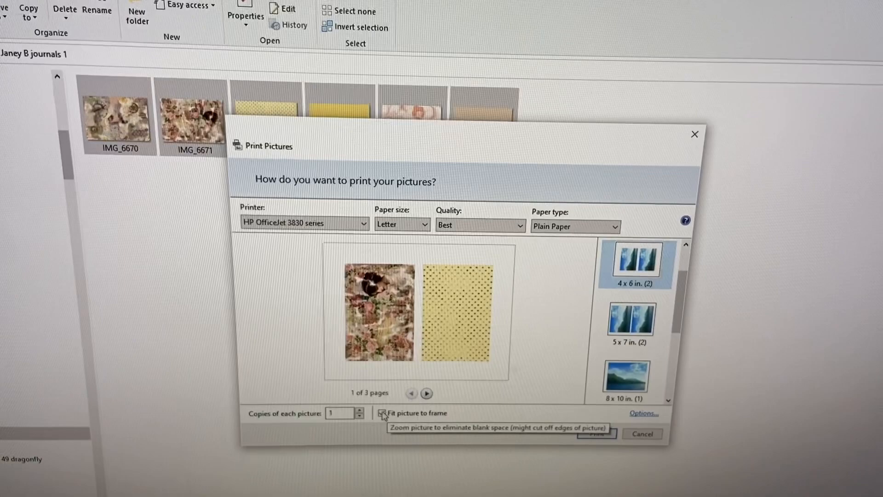
left_click(383, 415)
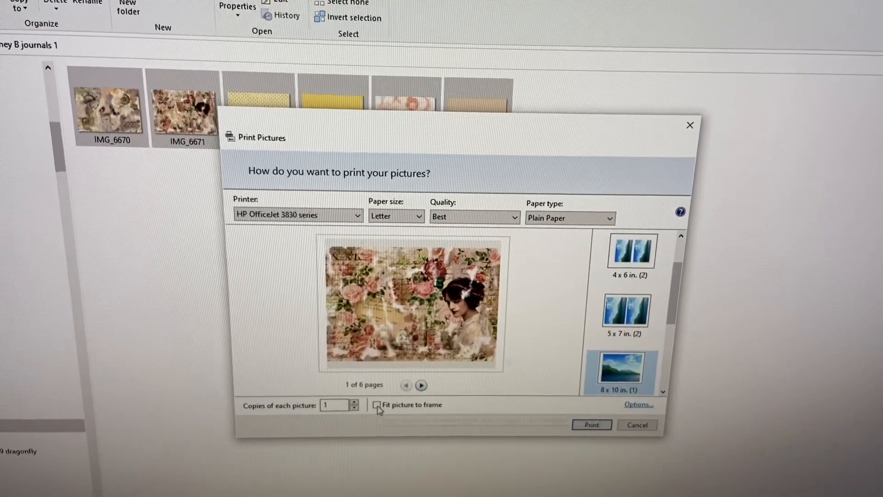
- Turn Fit picture to frame back on so the 8 x 10 previews fill the frame
left_click(377, 405)
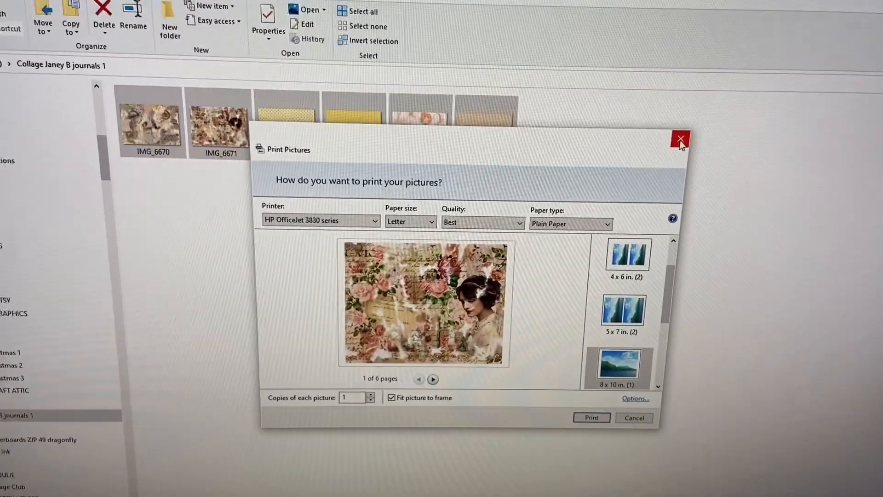
- Close the Print Pictures dialog without printing
left_click(680, 140)
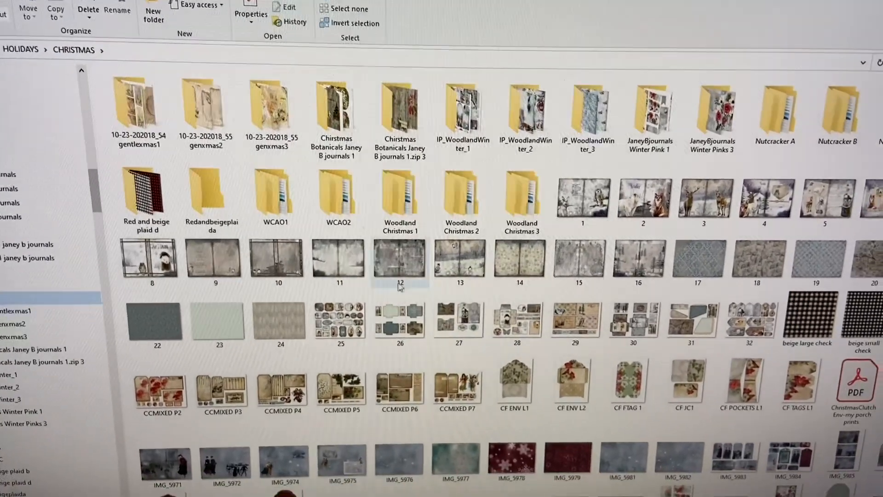
- Scroll down the CHRISTMAS folder toward the FrozenForestWinterJournalCollagePages PDF
scroll("down", 3)
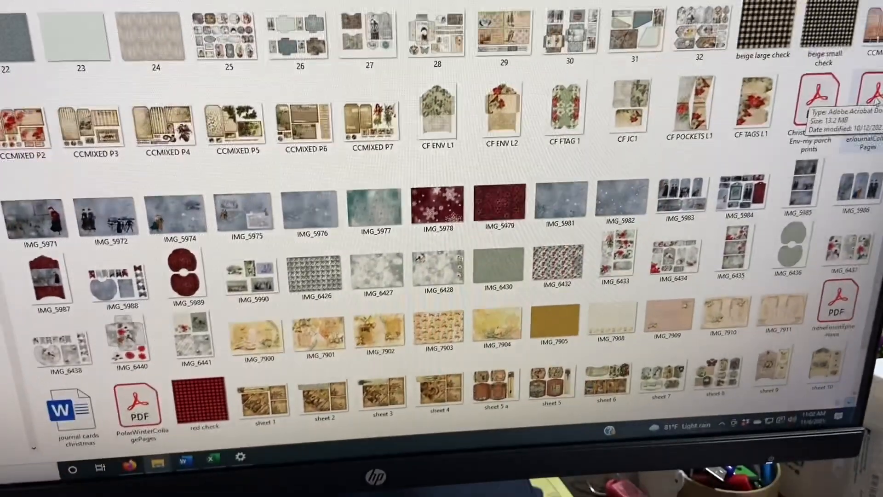
scroll("down", 3)
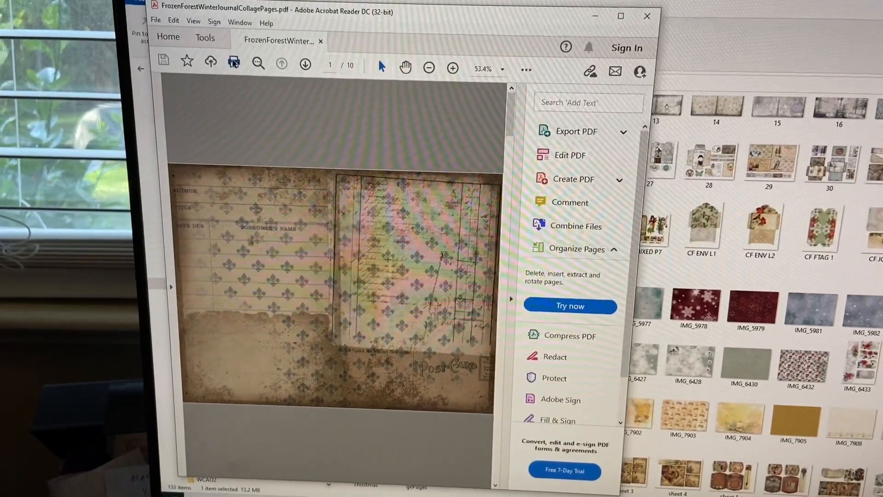
left_click(233, 62)
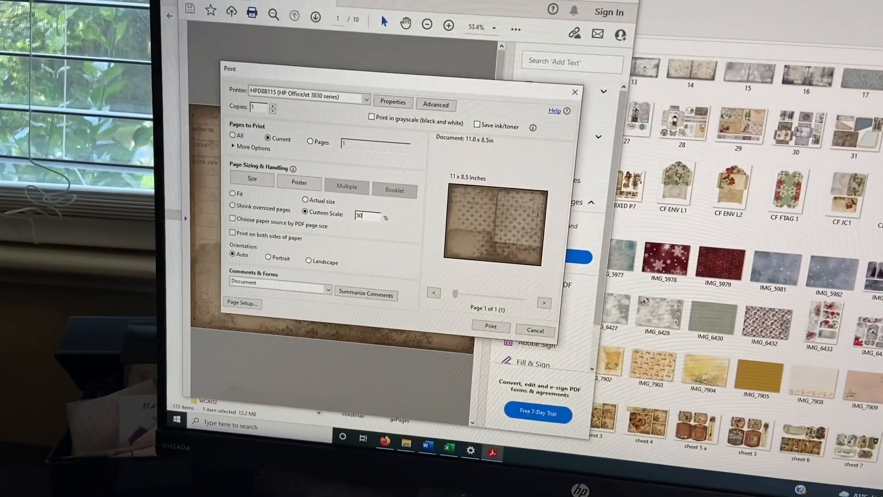
- Close Acrobat Reader's Print dialog, returning to page 1 of the collage PDF
left_click(489, 326)
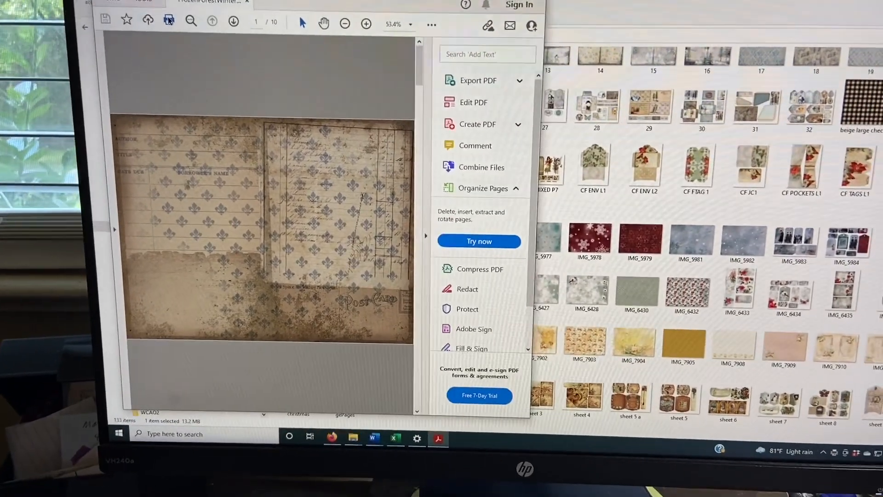
- Reopen the Print dialog for all 10 pages and set a custom scale of 50%
left_click(149, 21)
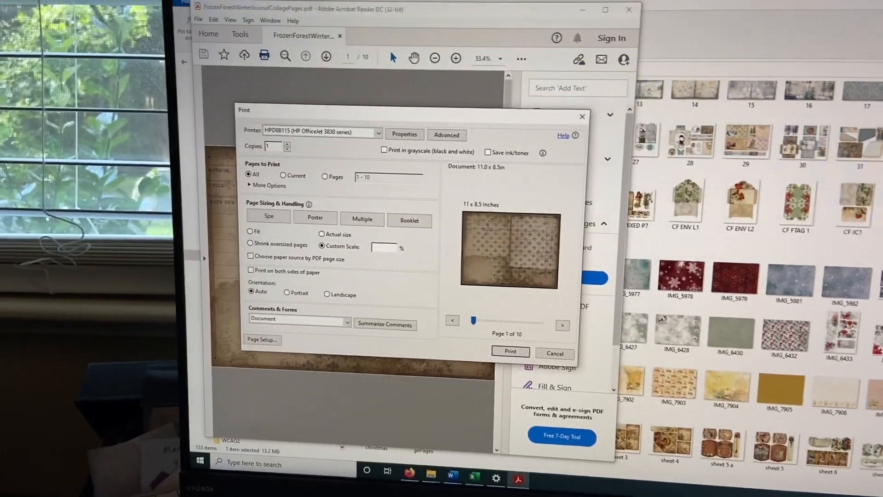
type("50")
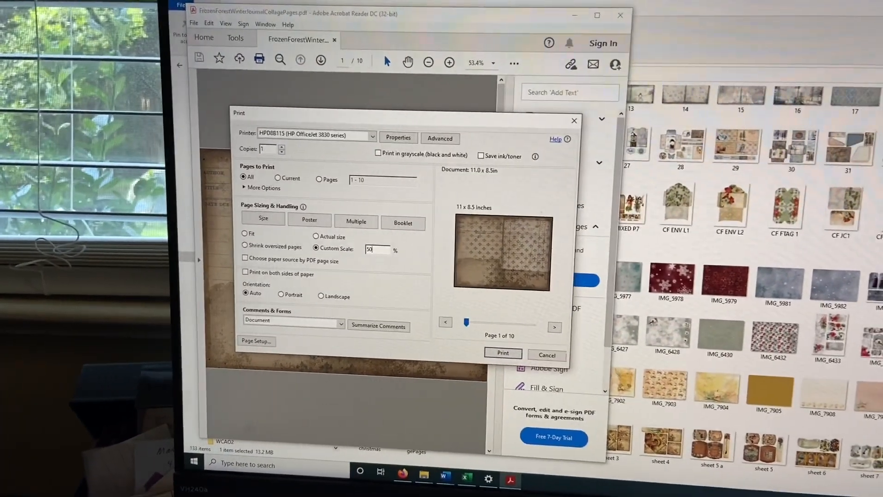